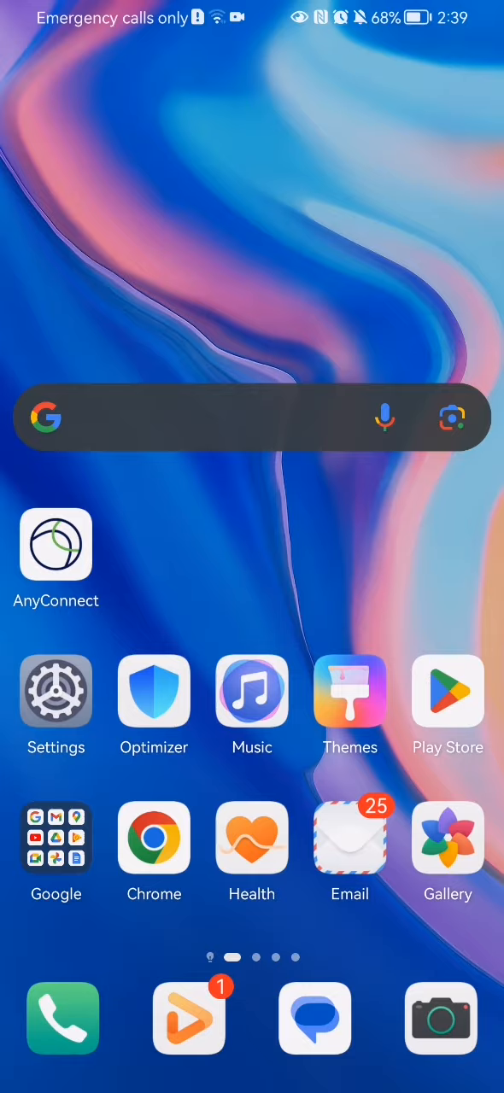
Launch the AnyConnect app to its disconnected VPN main screen
left_click(54, 545)
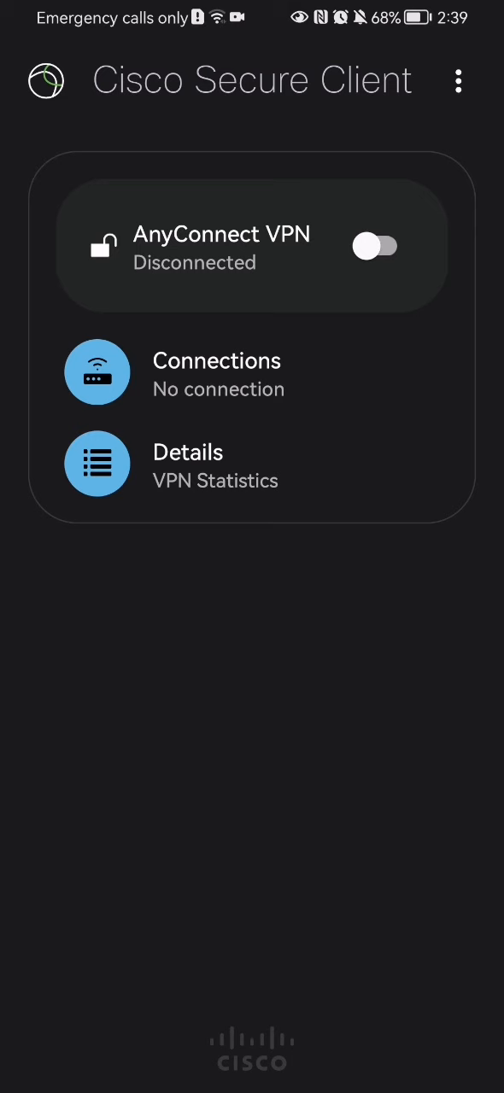
Reach the Settings page via the three-dot overflow menu, showing the security options
left_click(456, 79)
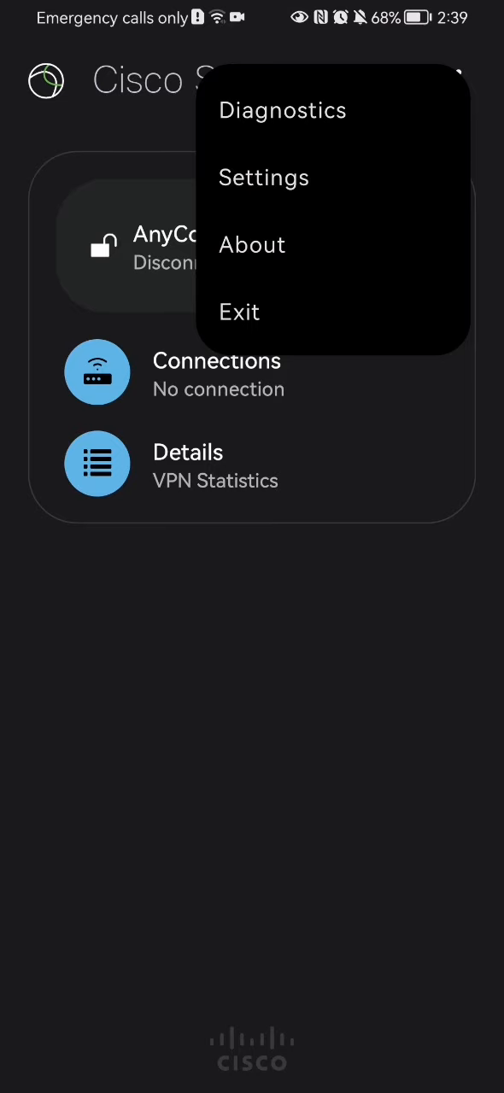
left_click(263, 177)
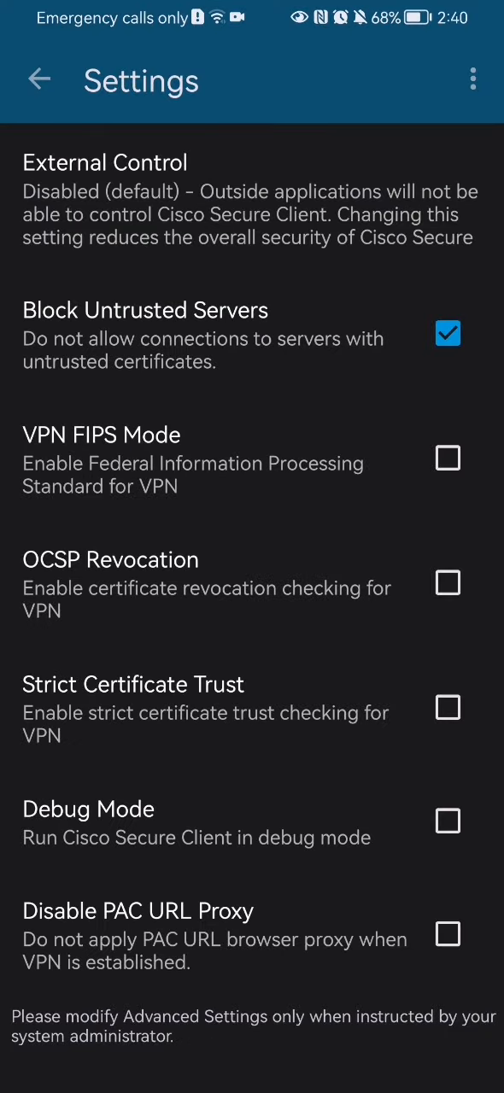
left_click(286, 605)
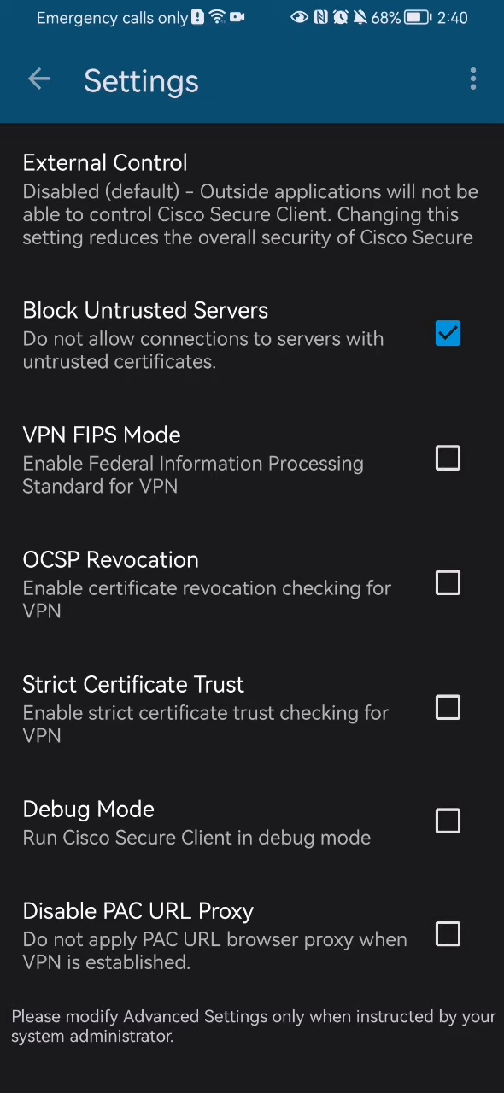
Enable VPN FIPS Mode, acknowledge the restart notice with OK, and go back to the main screen
left_click(447, 482)
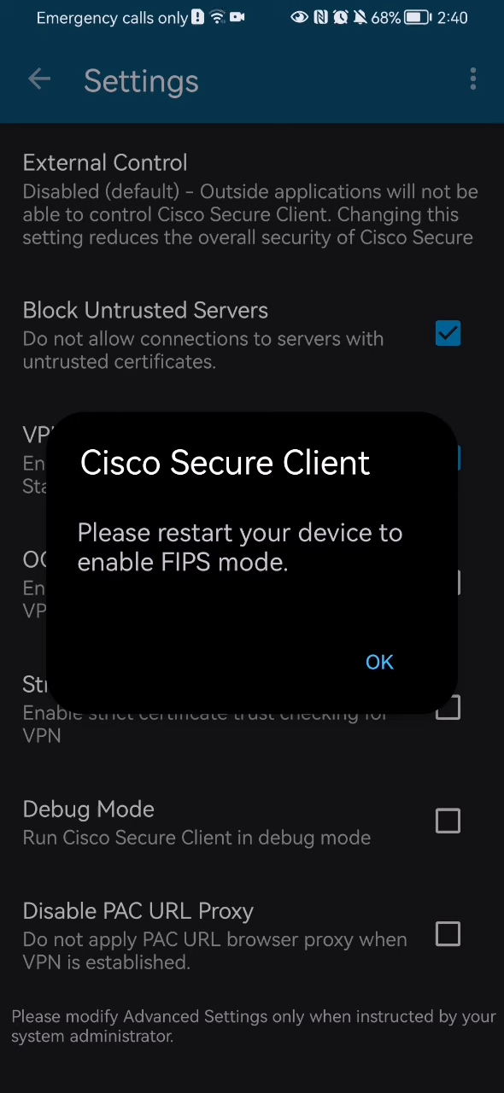
left_click(380, 663)
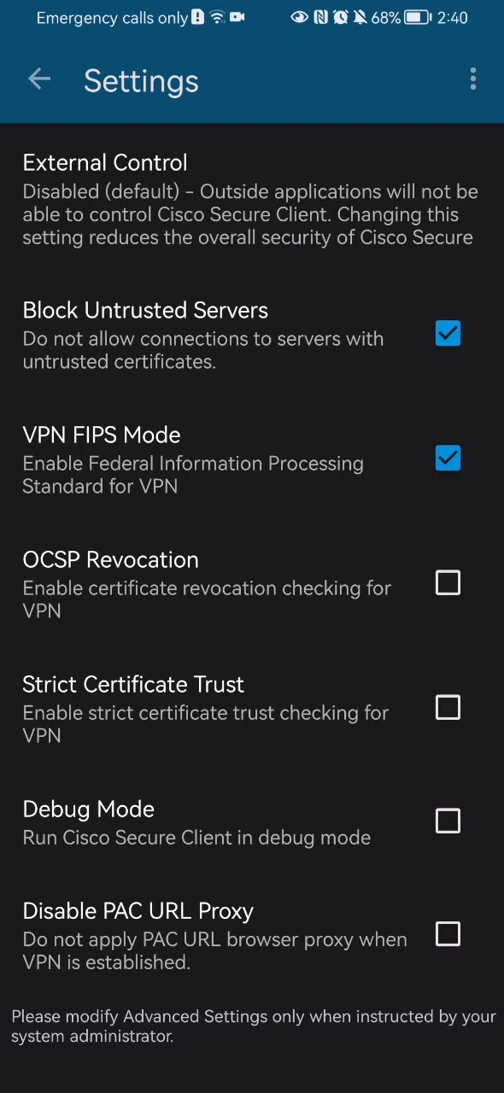
left_click(39, 79)
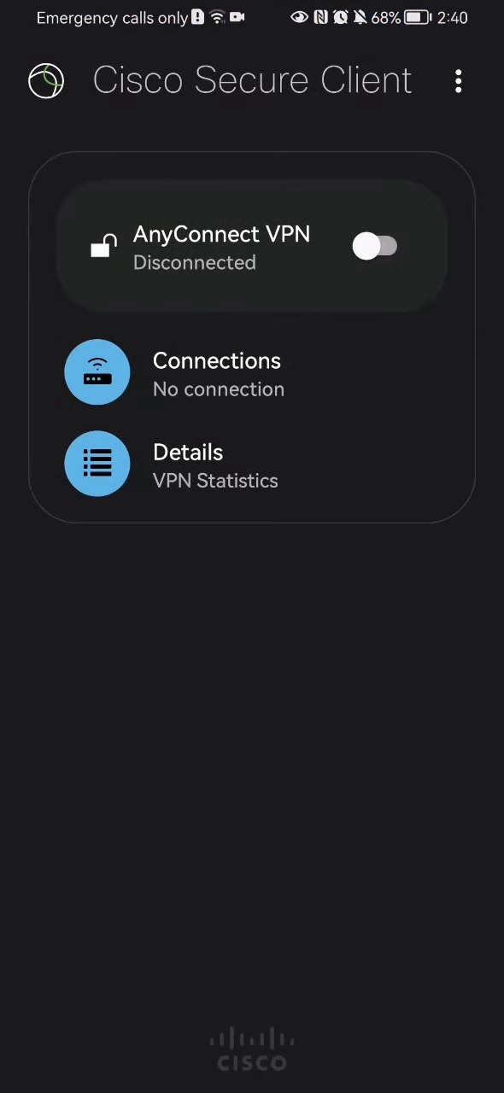